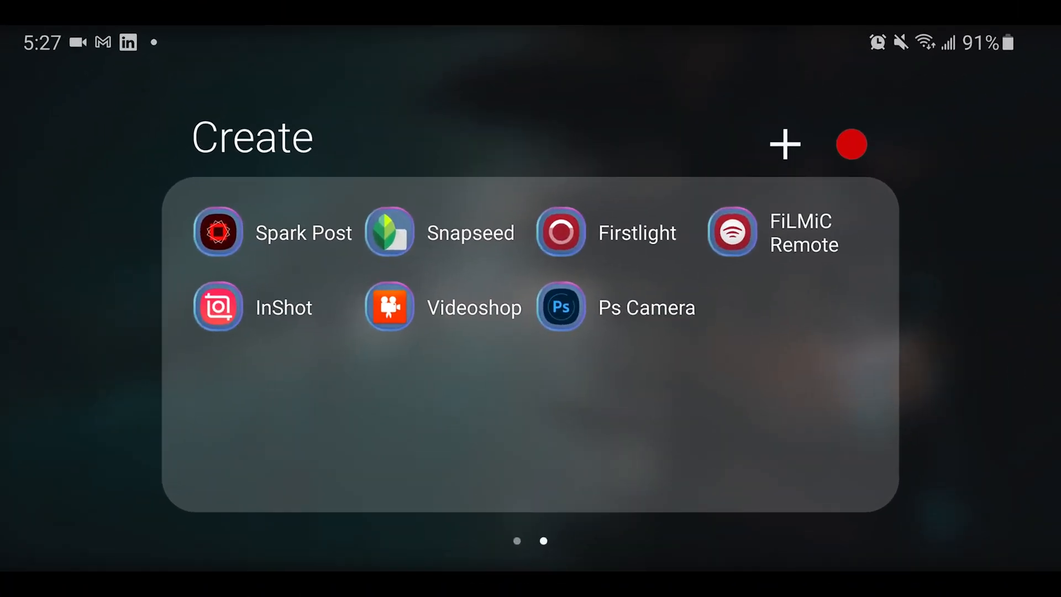
Step: Launch FiLMiC Remote from the home screen's Create folder to reach its Connect screen
{"action": "left_click", "coordinate": [732, 232]}
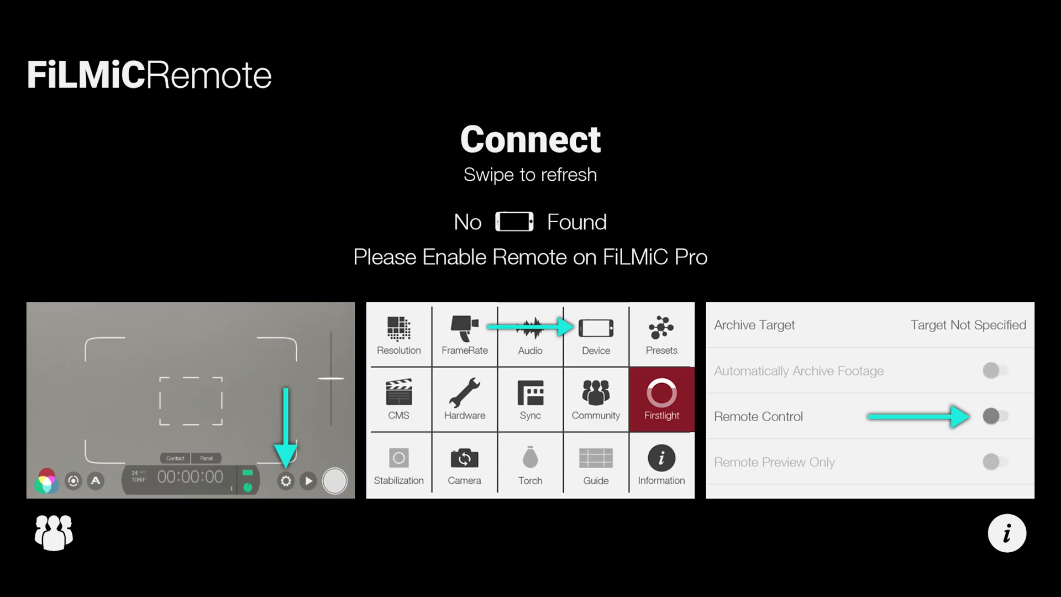